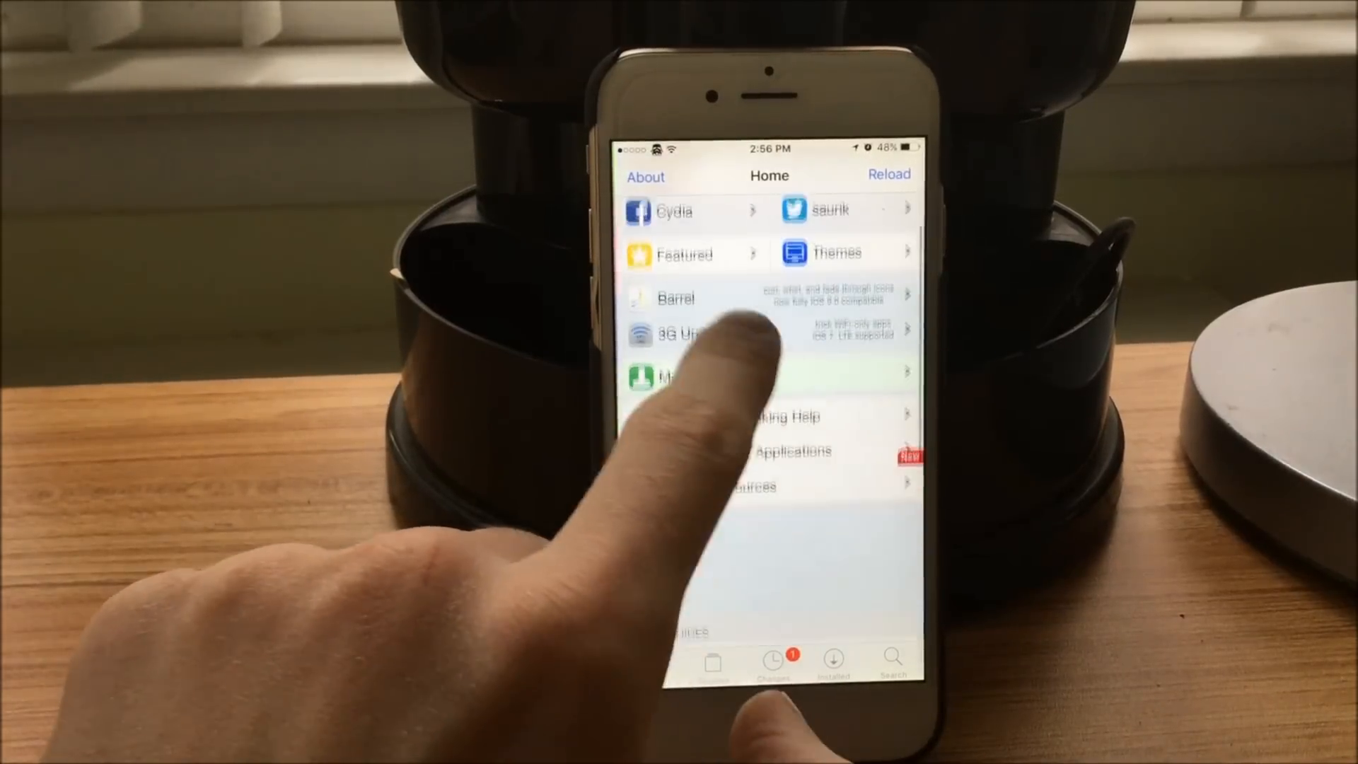
{"action": "scroll", "scroll_direction": "down", "scroll_amount": 3}
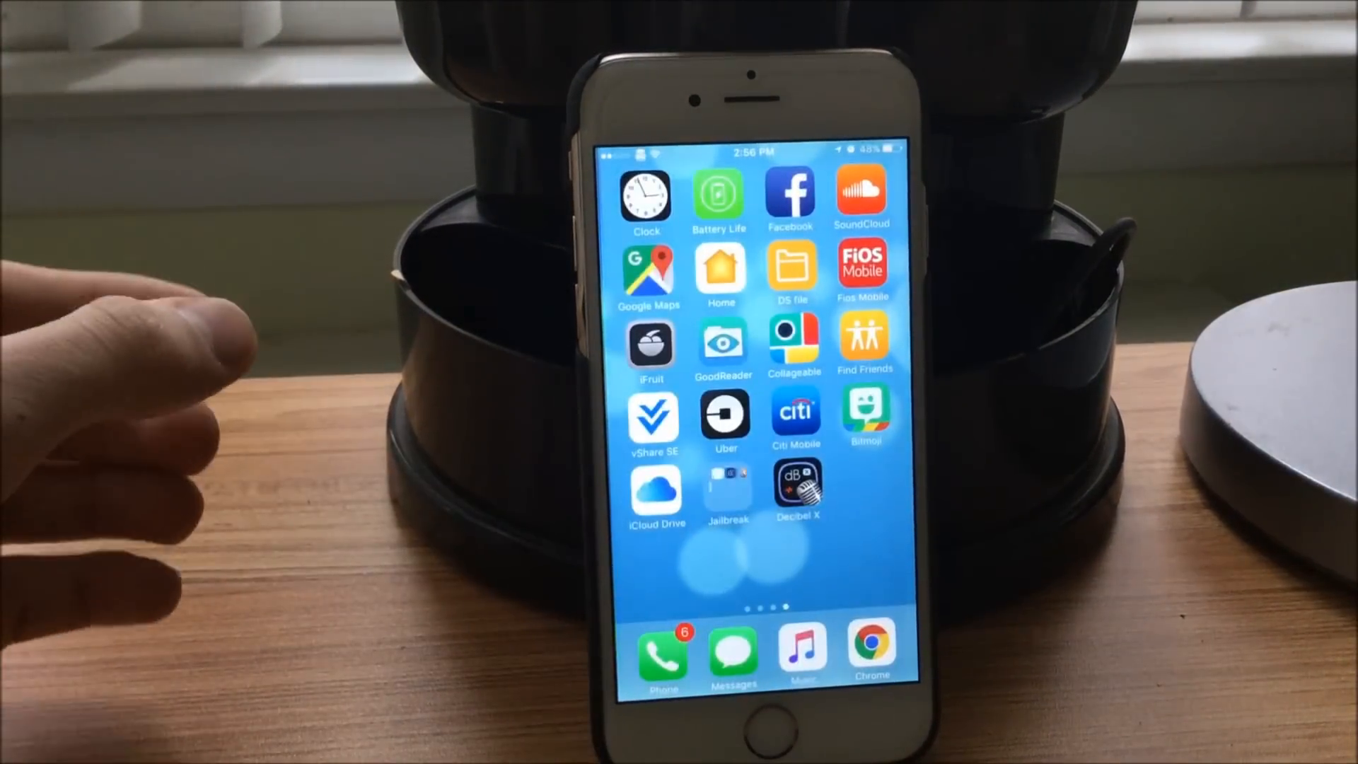
{"action": "mouse_move", "coordinate": [173, 346]}
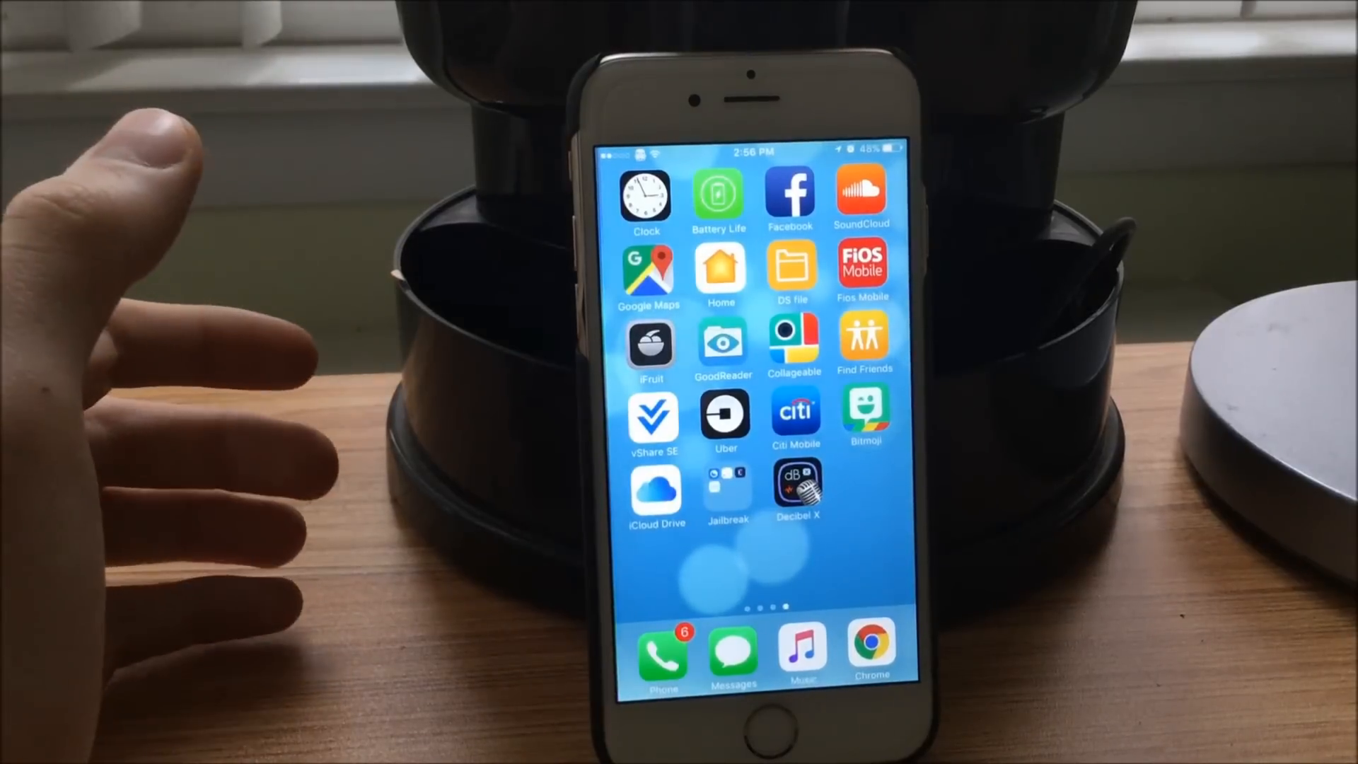